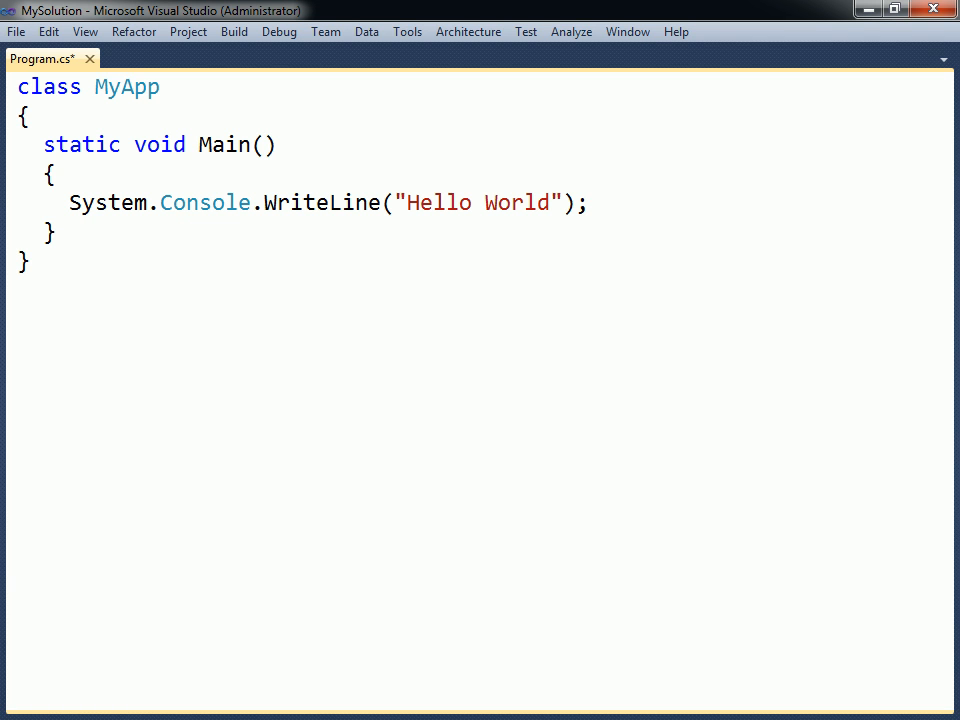
Run the Hello World program via Debug > Start Without Debugging
click(290, 41)
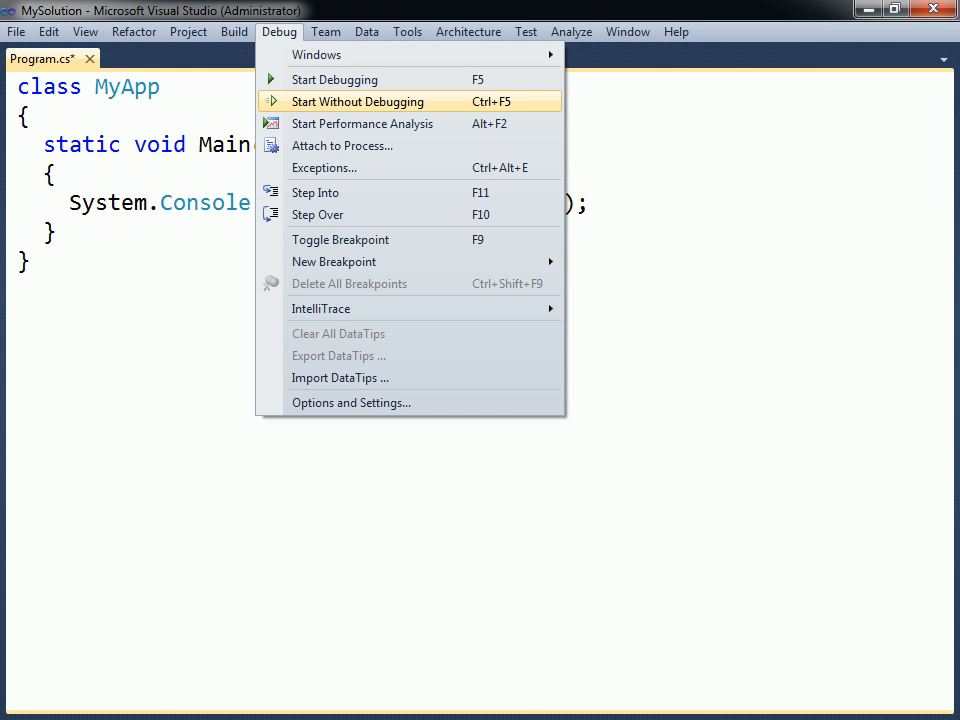
click(357, 101)
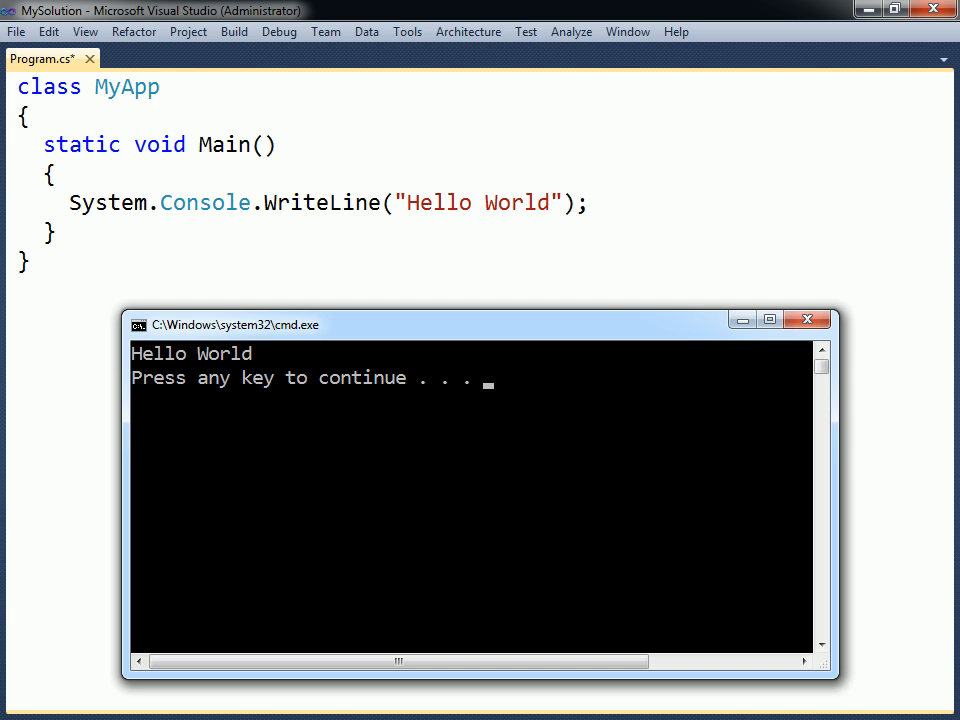
Close the Hello World console output window
click(278, 32)
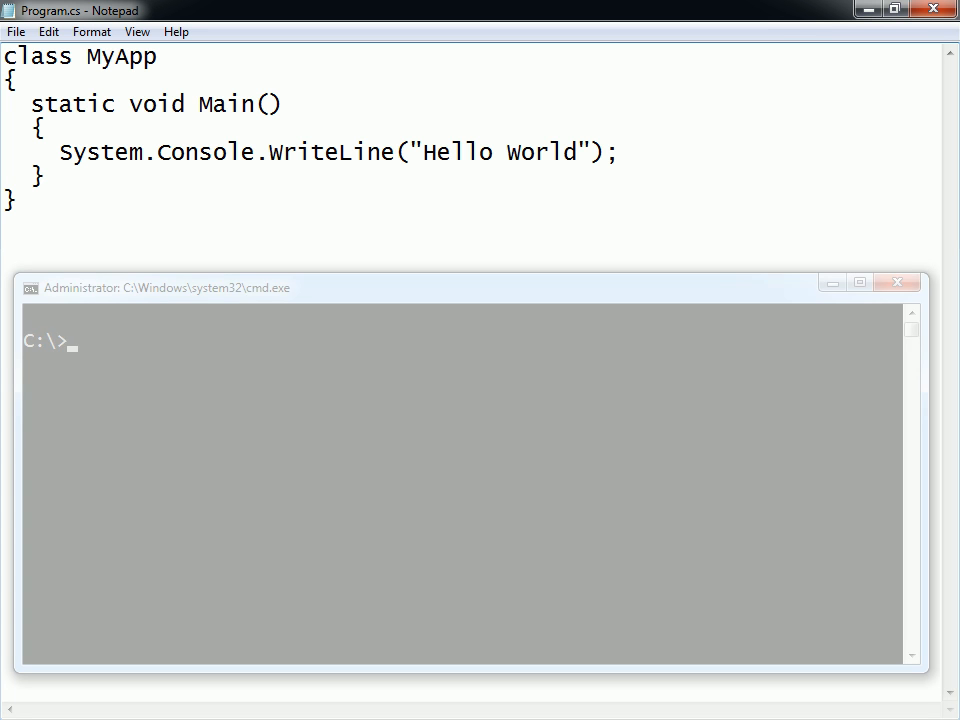
Compile Program.cs with csc.exe in MySolution\MyProject, run Program.exe, and add '// single-line comment'
text(cd MySolution\MyProject)
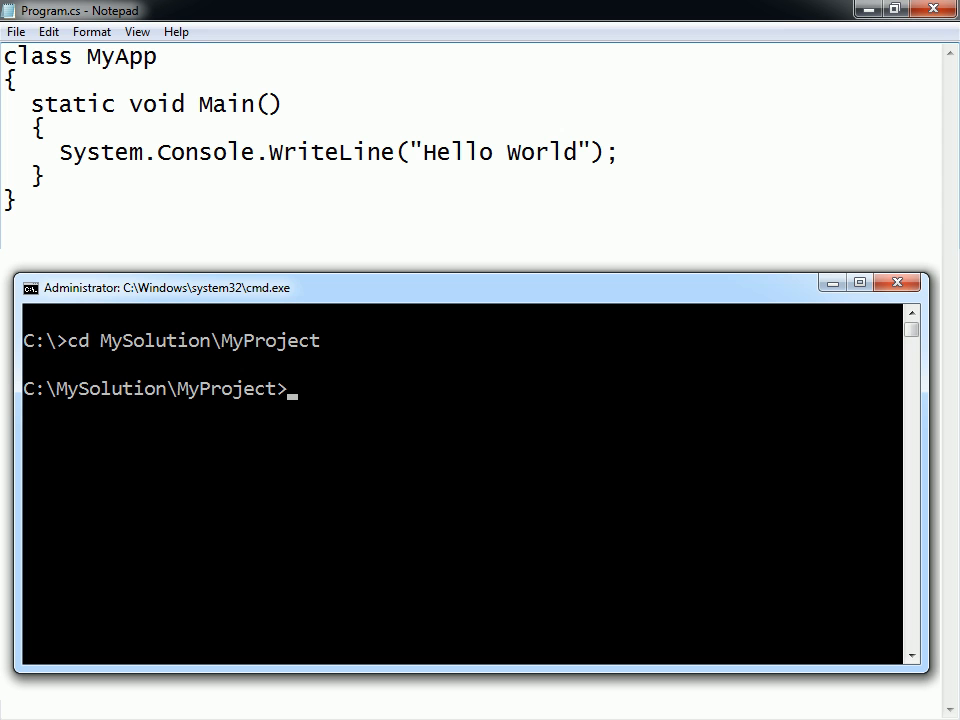
text(\Windows\Microsoft.NET\Framework64\v2.0.50727\csc.exe)
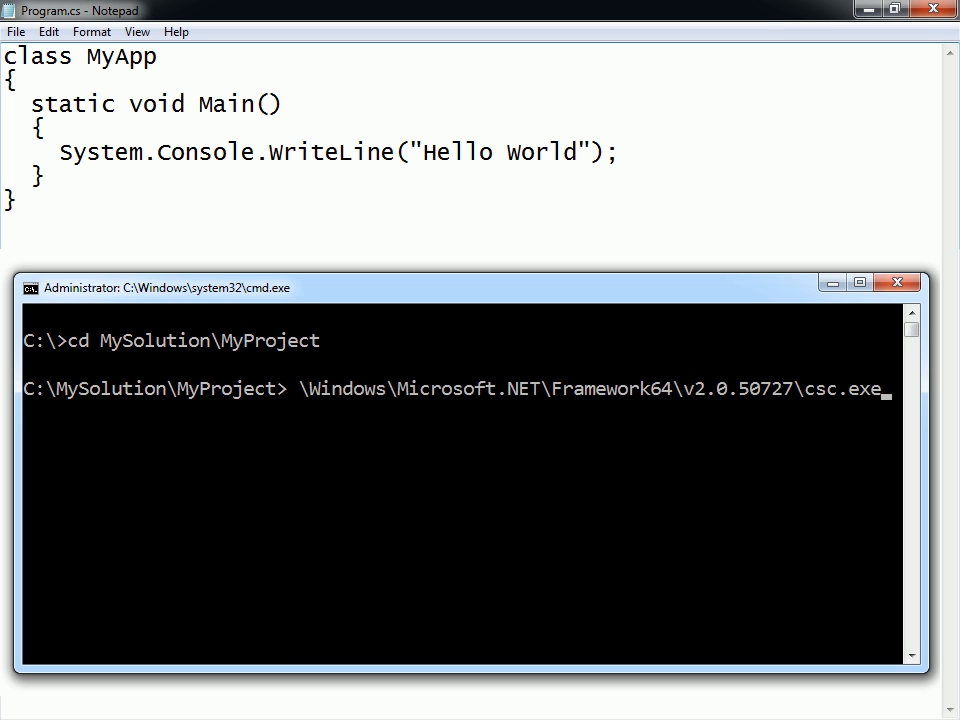
text(Program.cs)
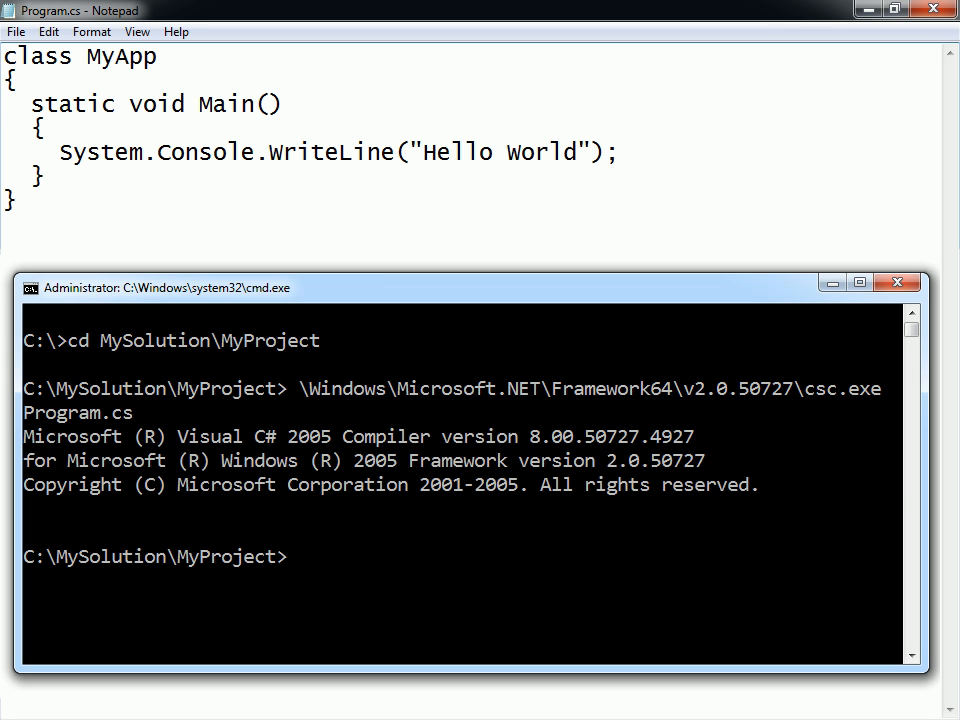
text(Program.exe)
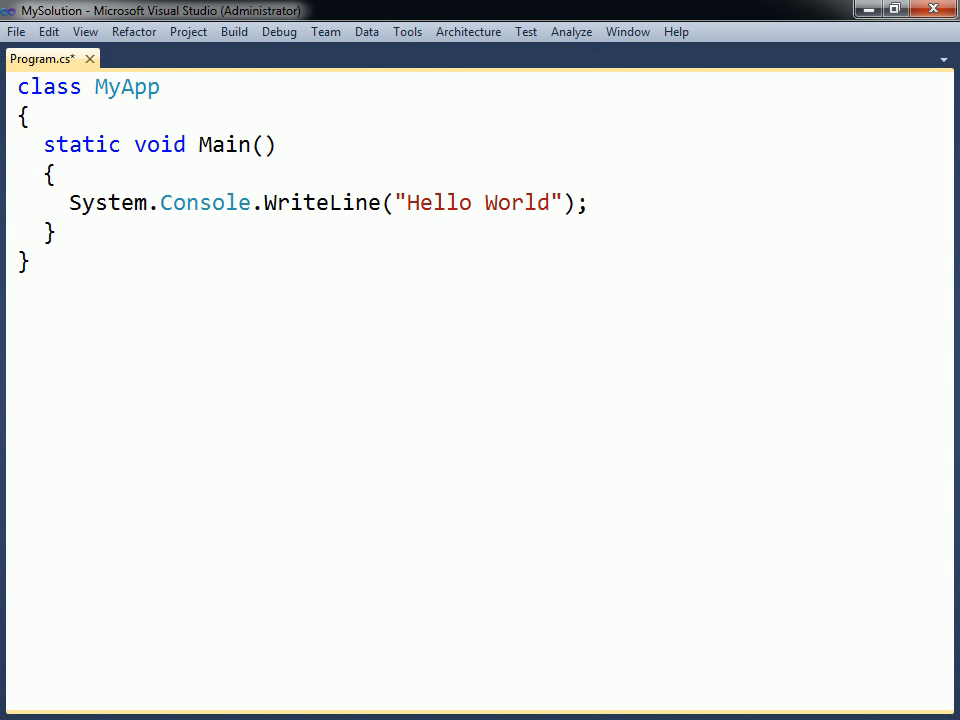
text(// single-line comment)
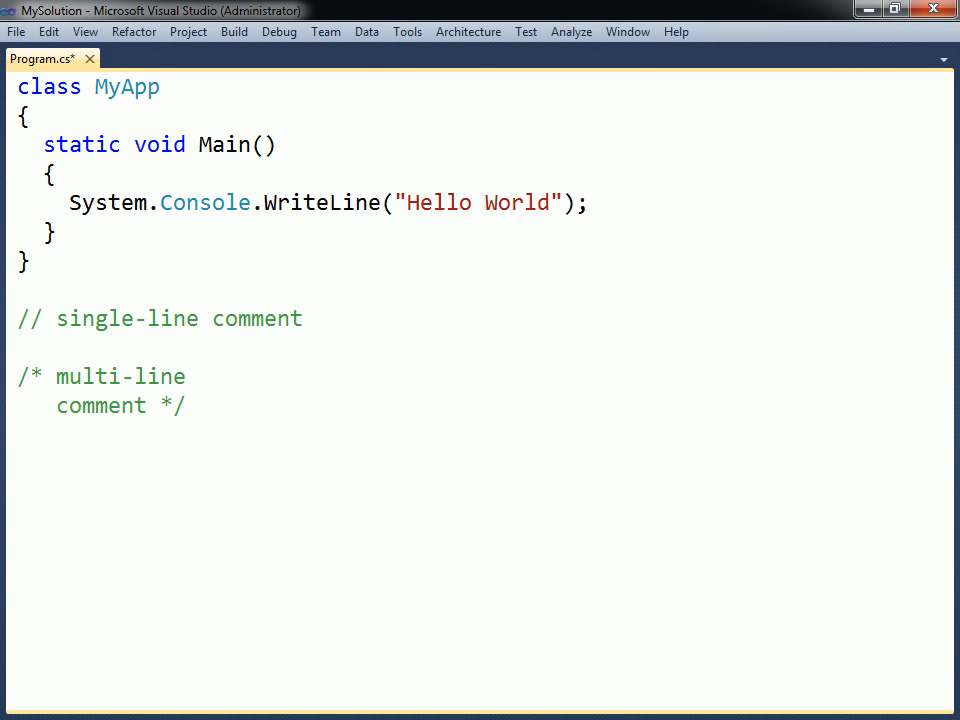